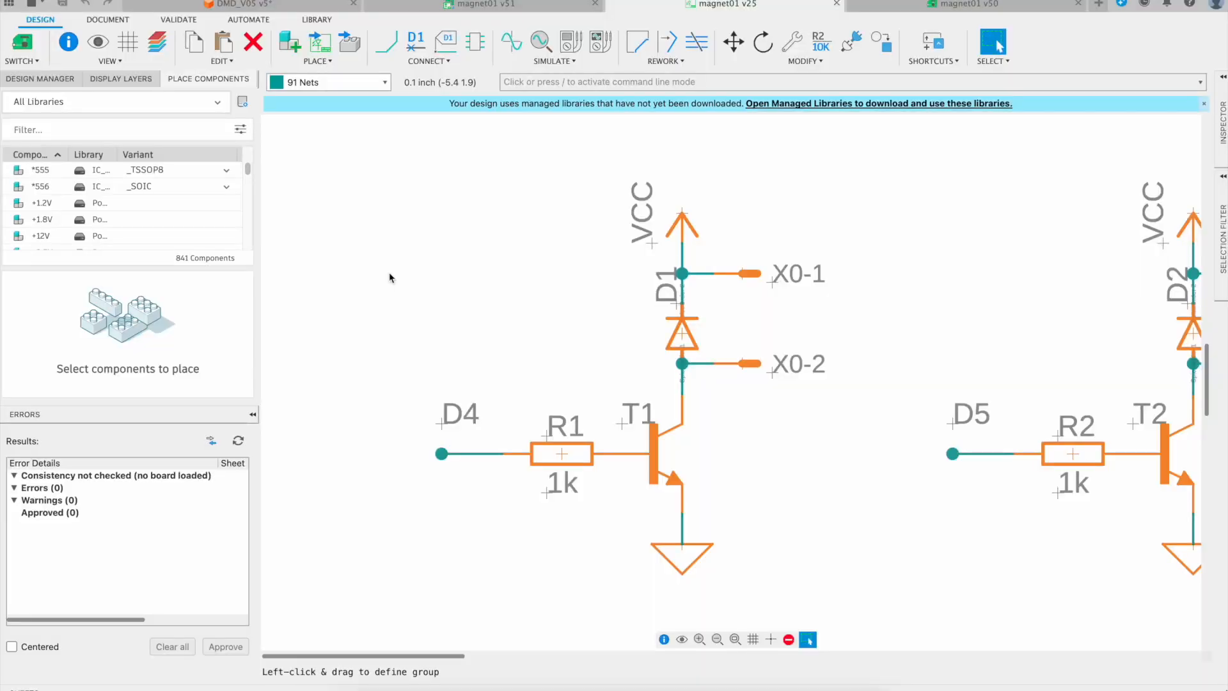
# Zoom out until the whole schematic sheet with all driver cells and connectors is visible.
pyautogui.scroll(-3)
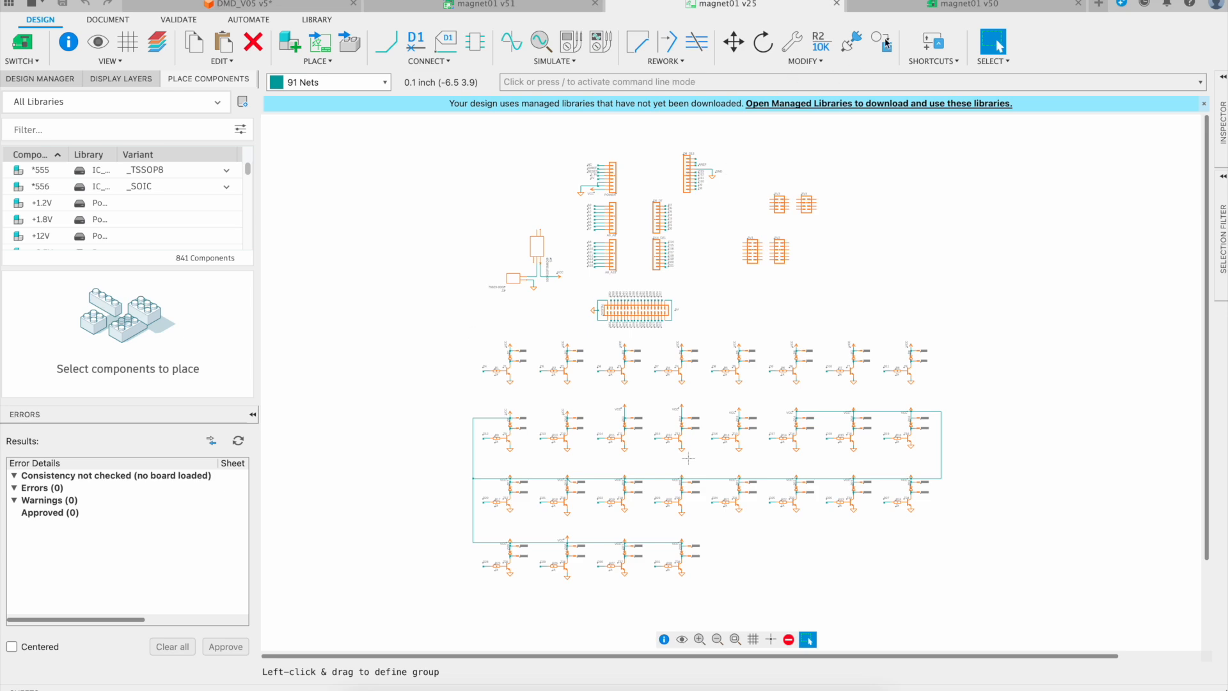
# Switch to the magnet01 v50 routed shield board layout document.
pyautogui.click(966, 5)
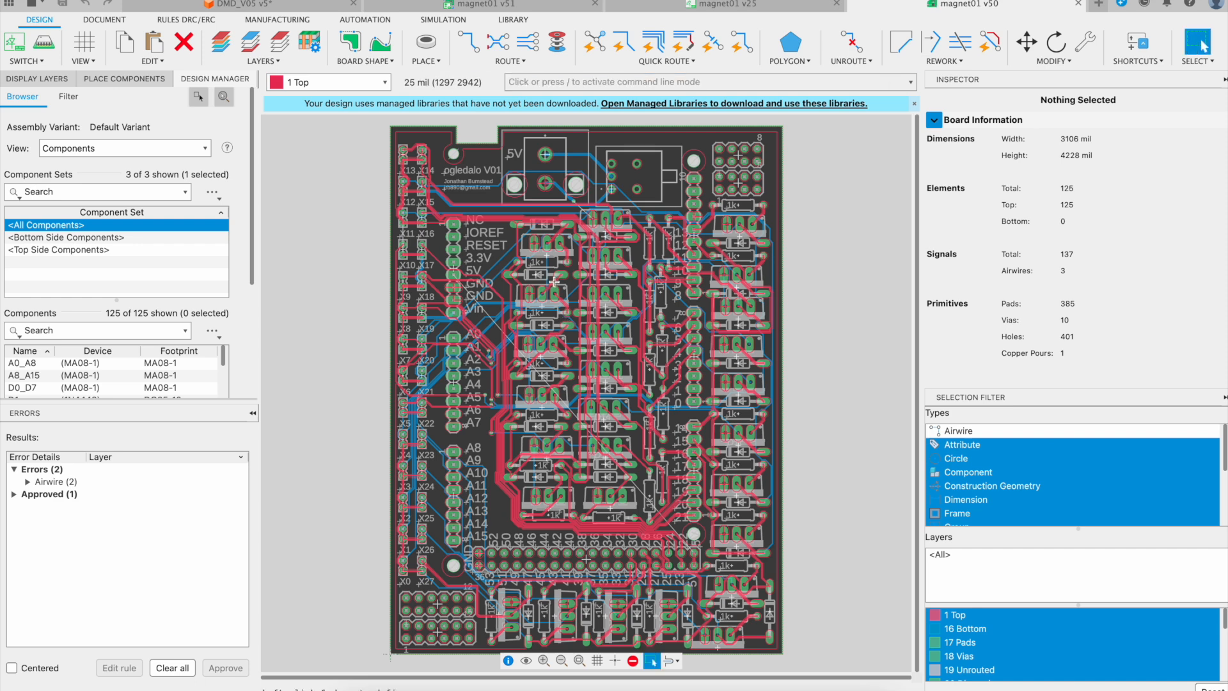
pyautogui.moveTo(564, 318)
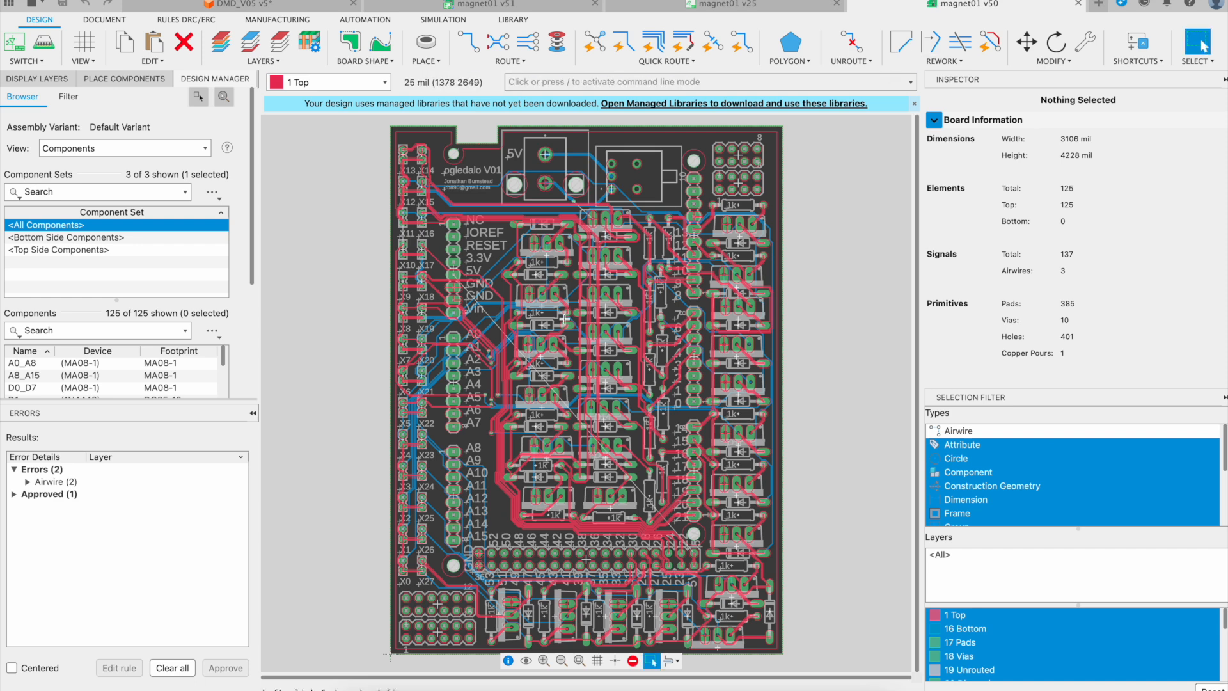
pyautogui.moveTo(692, 406)
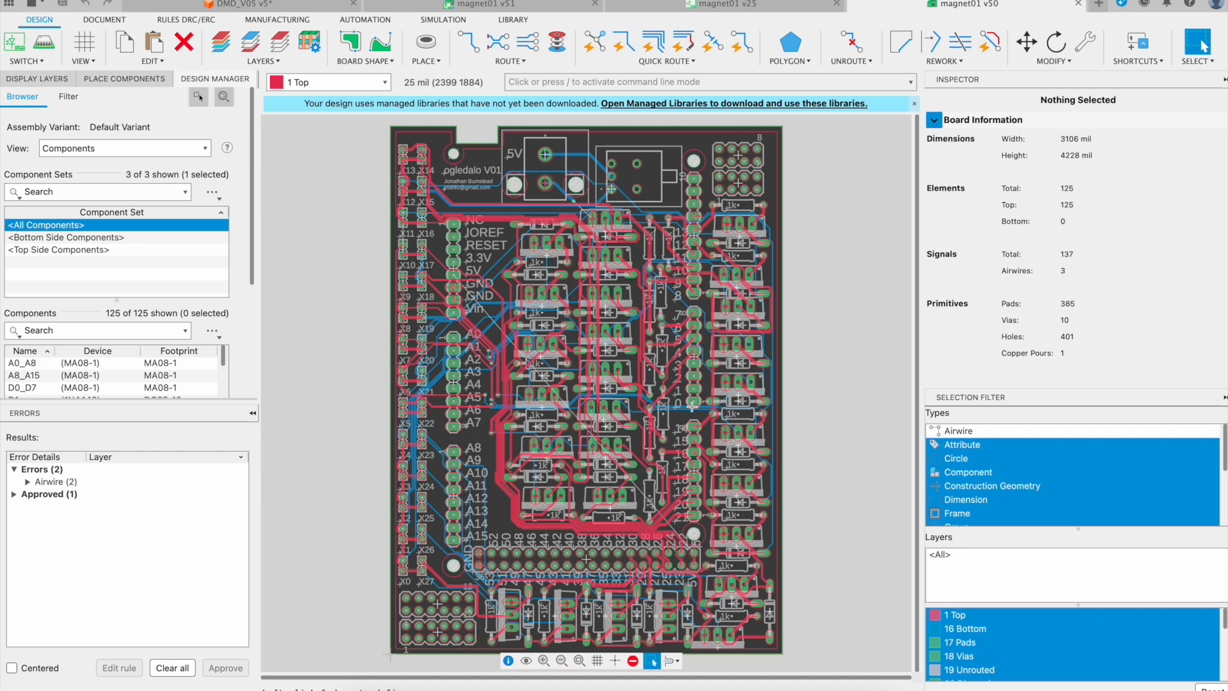